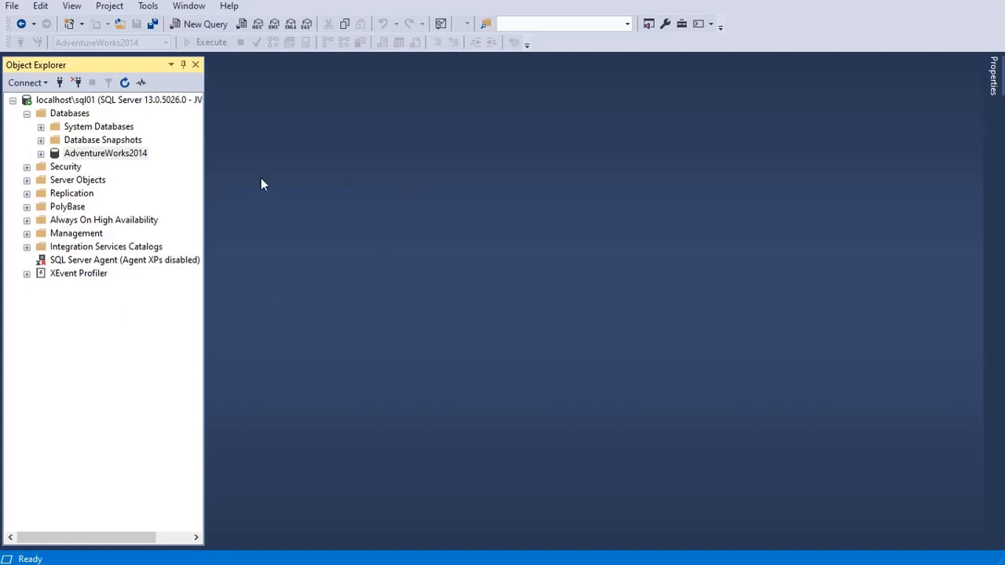
mouse_move(308, 134)
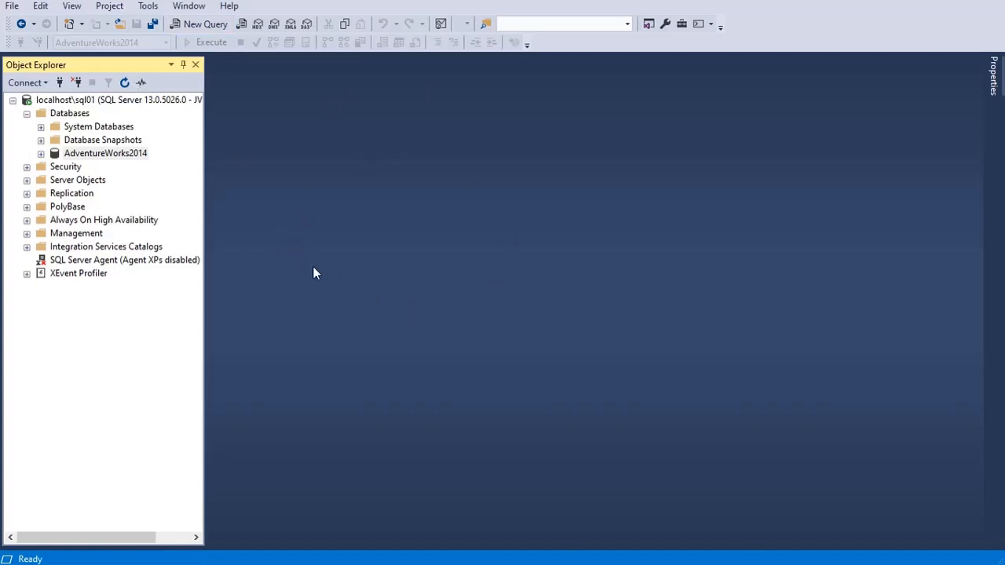
mouse_move(281, 274)
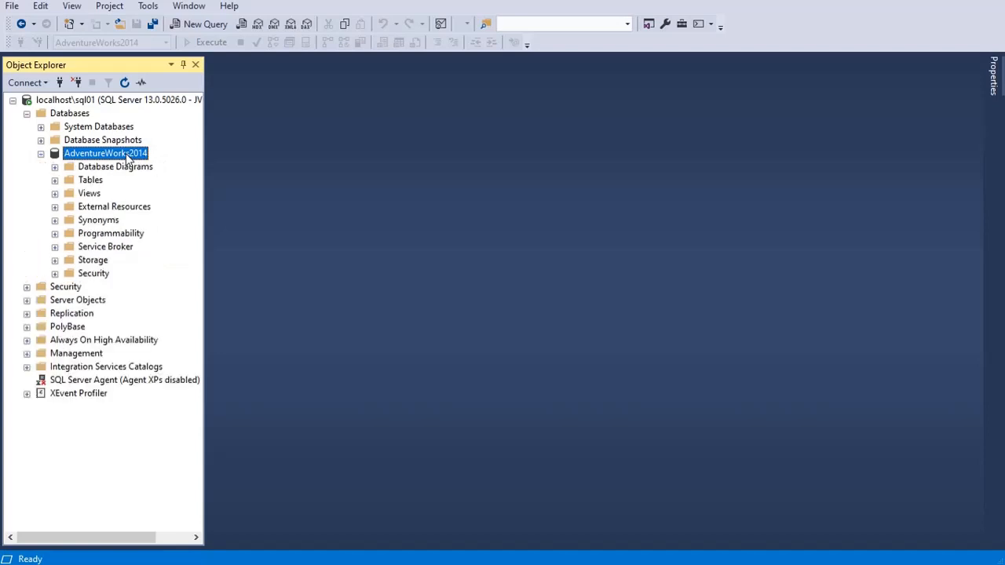
- Expand the AdventureWorks2014 Tables folder and select the Production.Product table
double_click(91, 179)
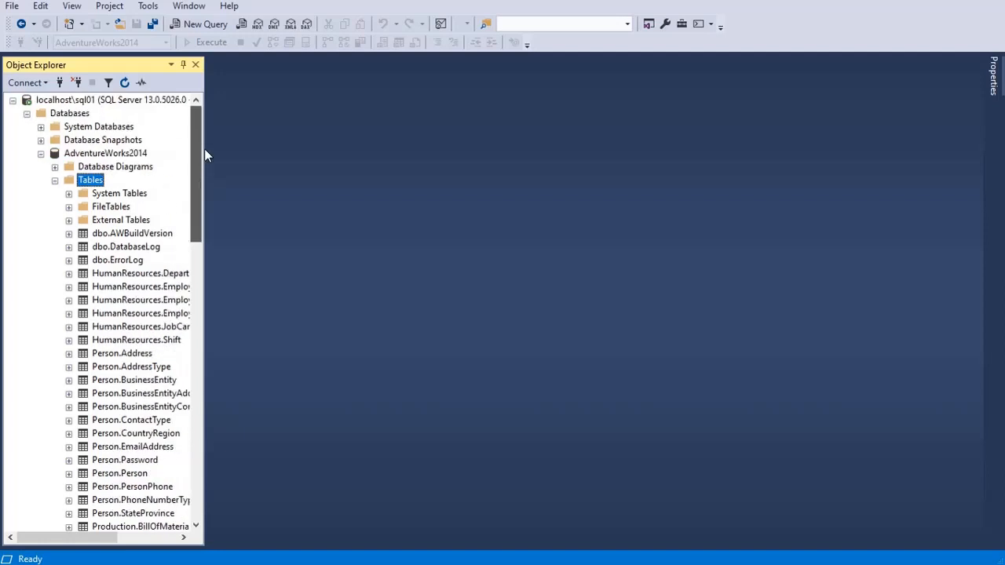
scroll(down, 3)
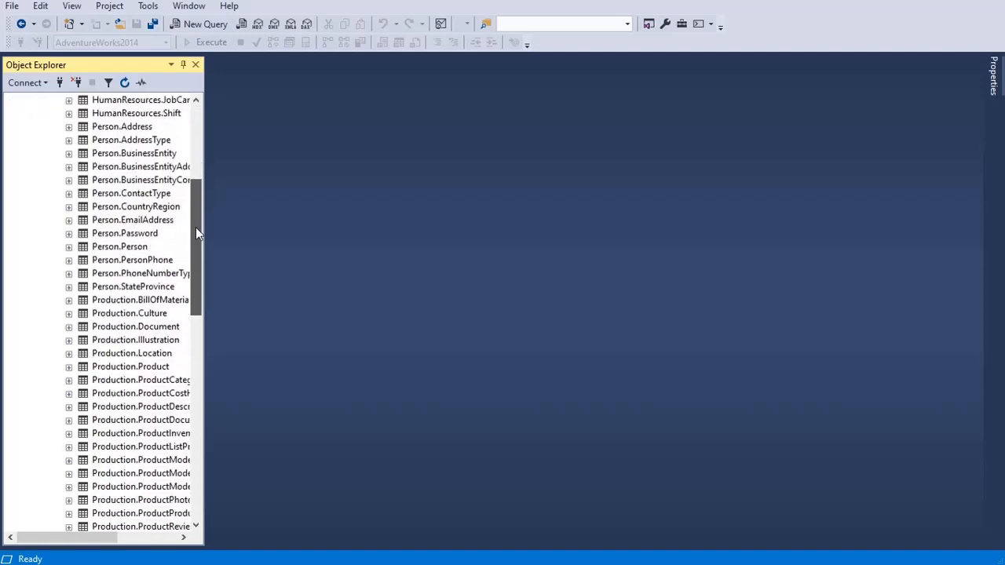
click(130, 367)
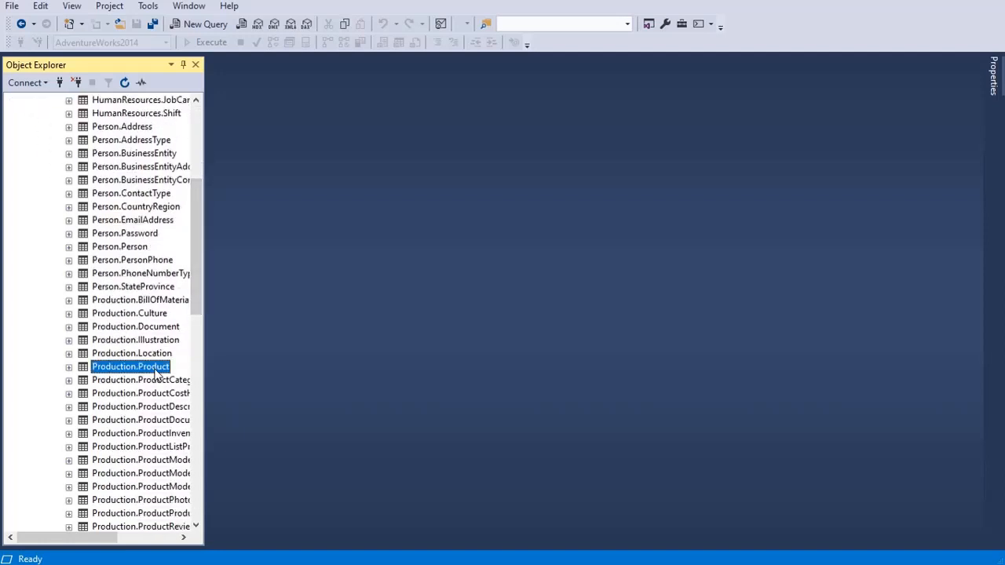
mouse_move(201, 352)
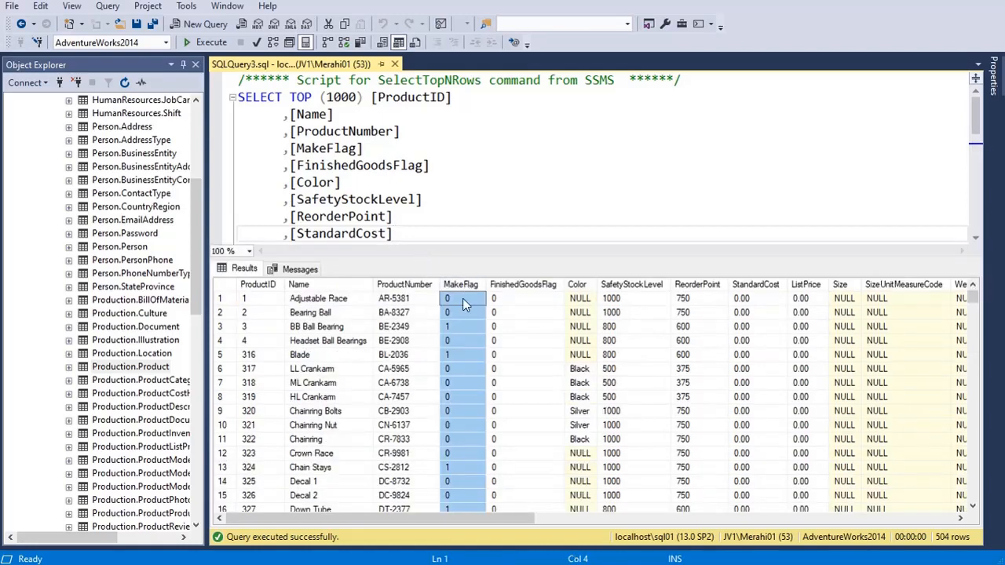
- Review the Select Top 1000 Rows results, checking products with MakeFlag 0 and MakeFlag 1
scroll(down, 3)
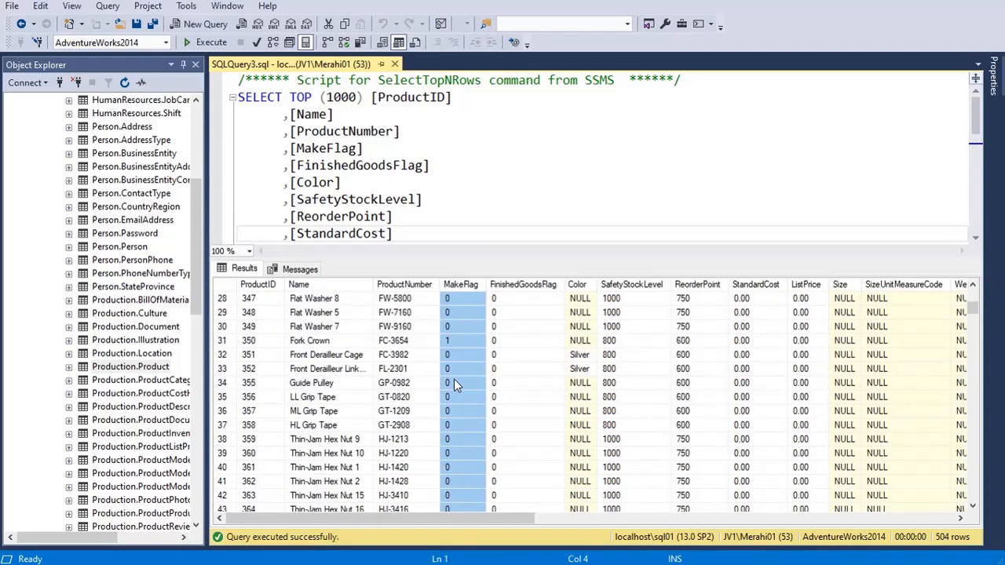
scroll(down, 3)
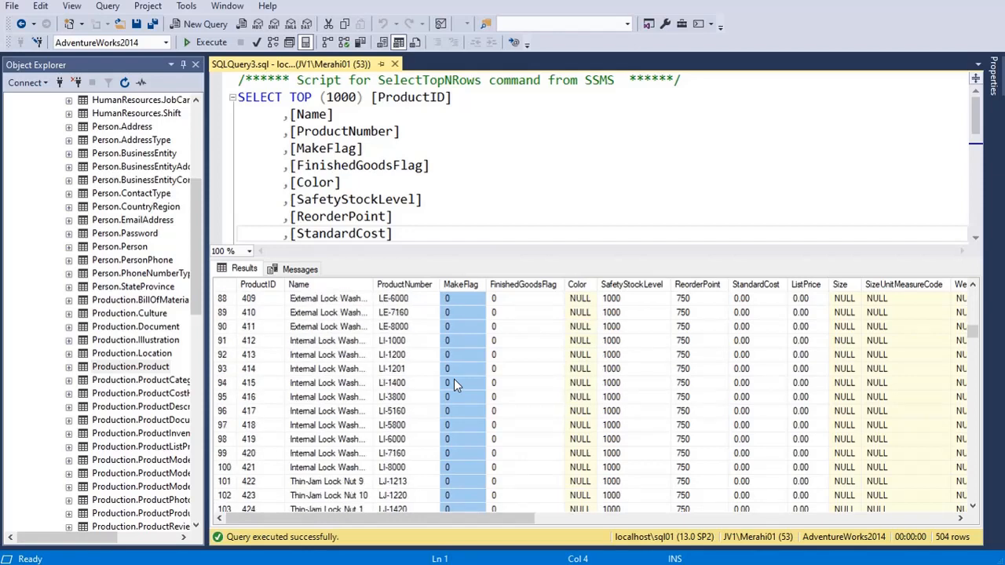
scroll(down, 3)
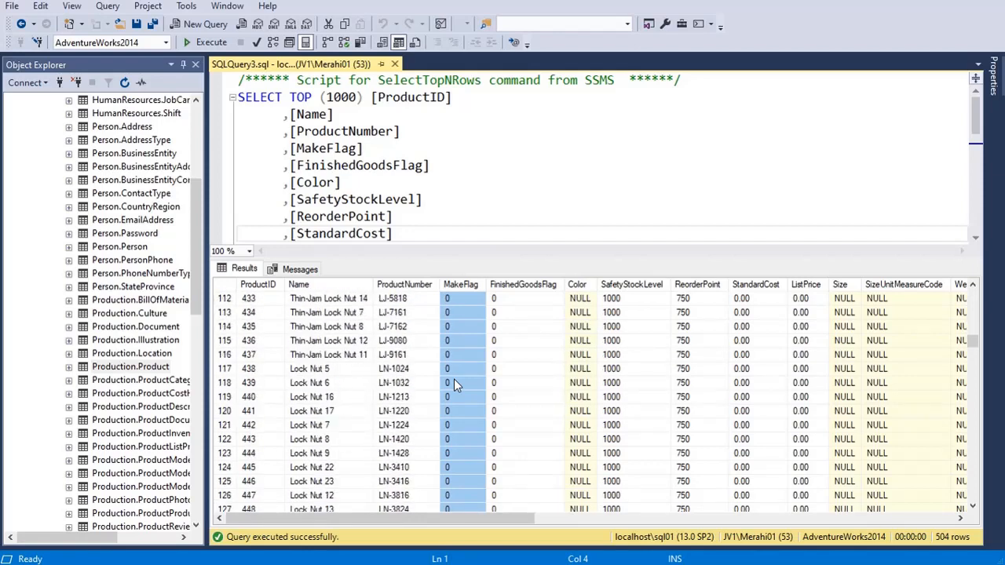
scroll(down, 3)
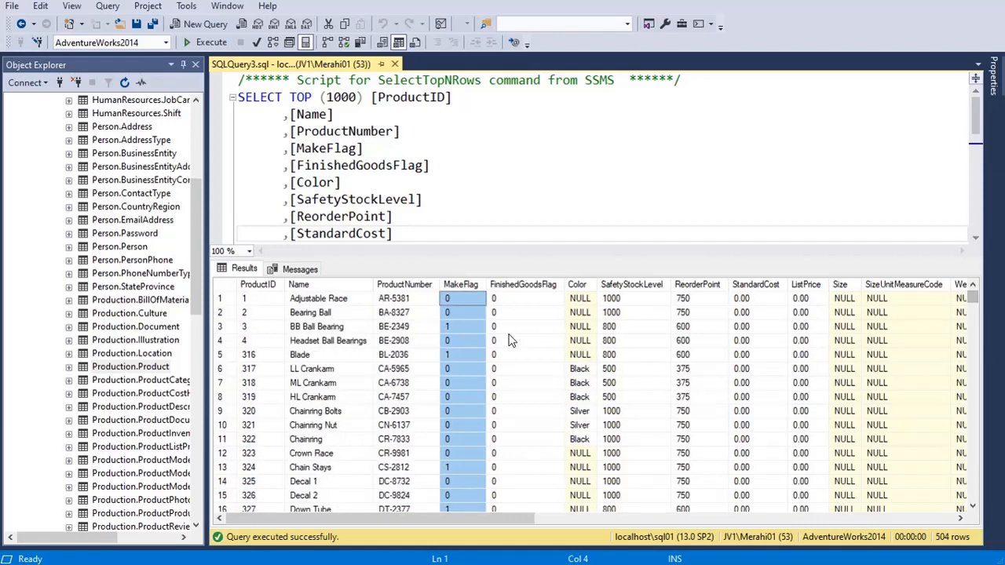
click(447, 298)
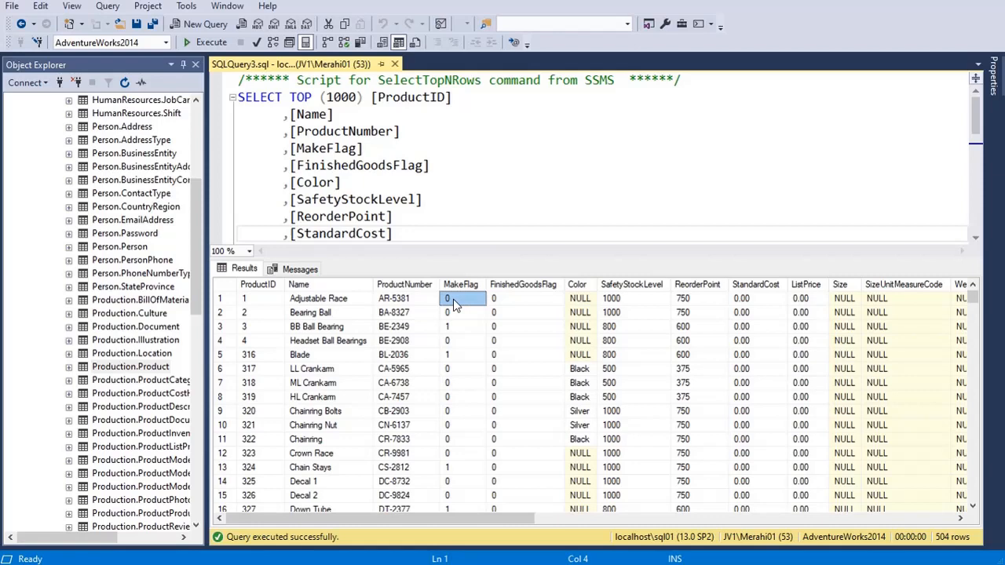
mouse_move(462, 322)
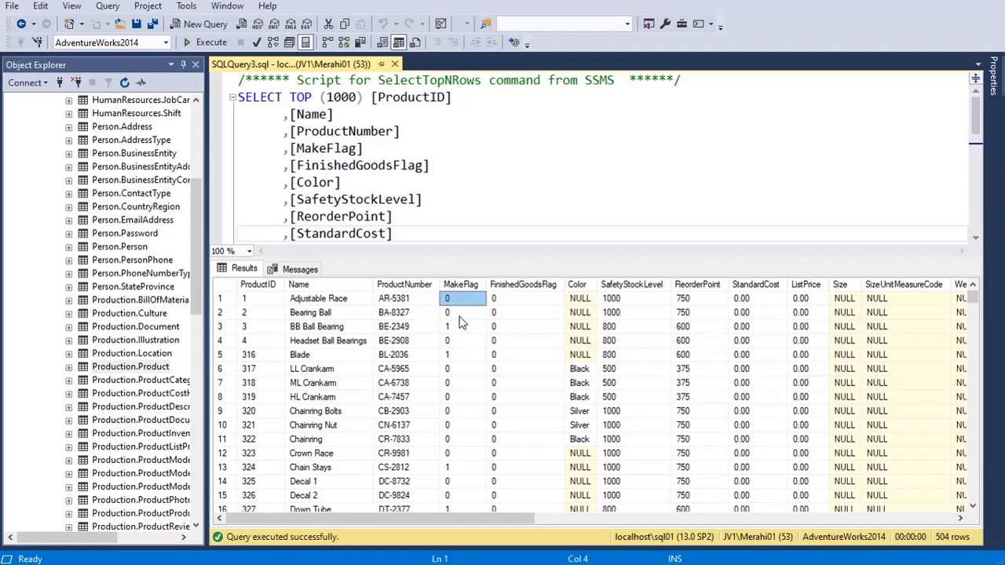
click(462, 325)
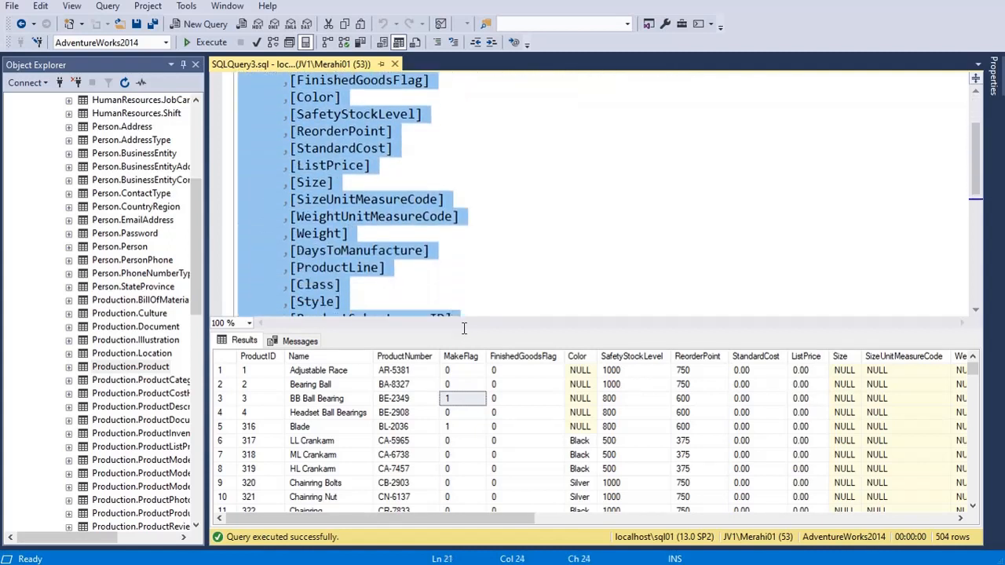
- Trim the SELECT to end at MakeFlag and compare its 0 and 1 values in the results
scroll(down, 3)
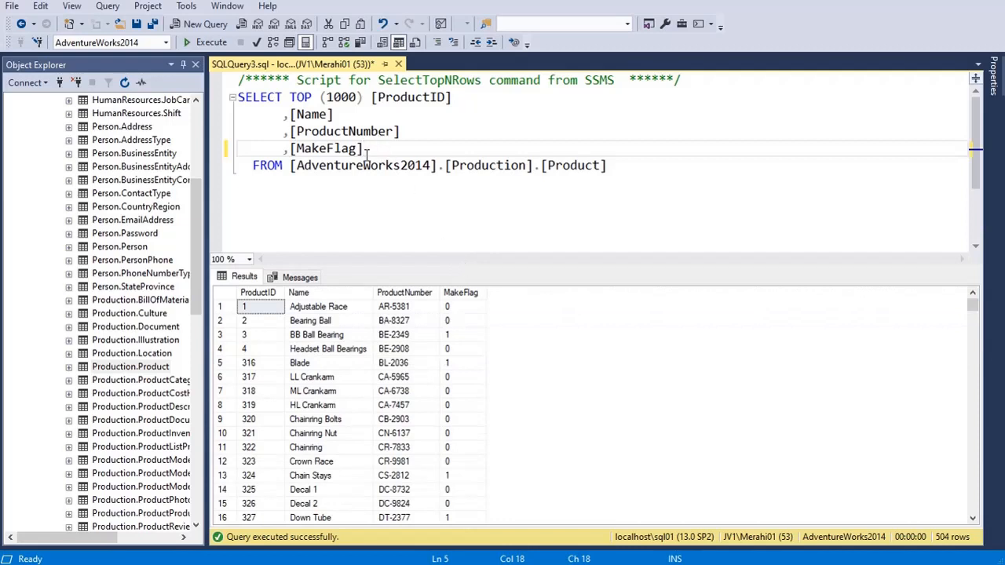
double_click(325, 147)
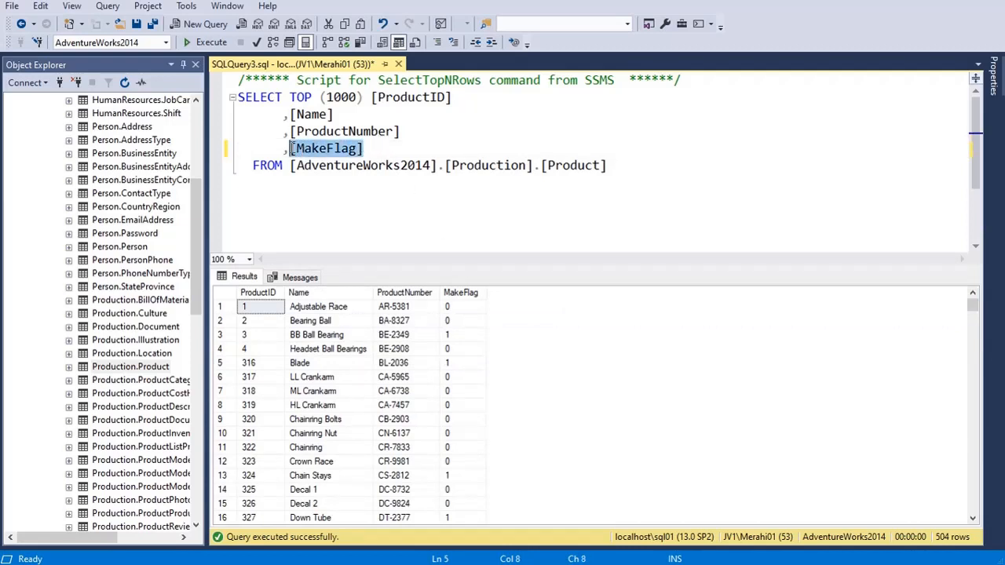
click(461, 306)
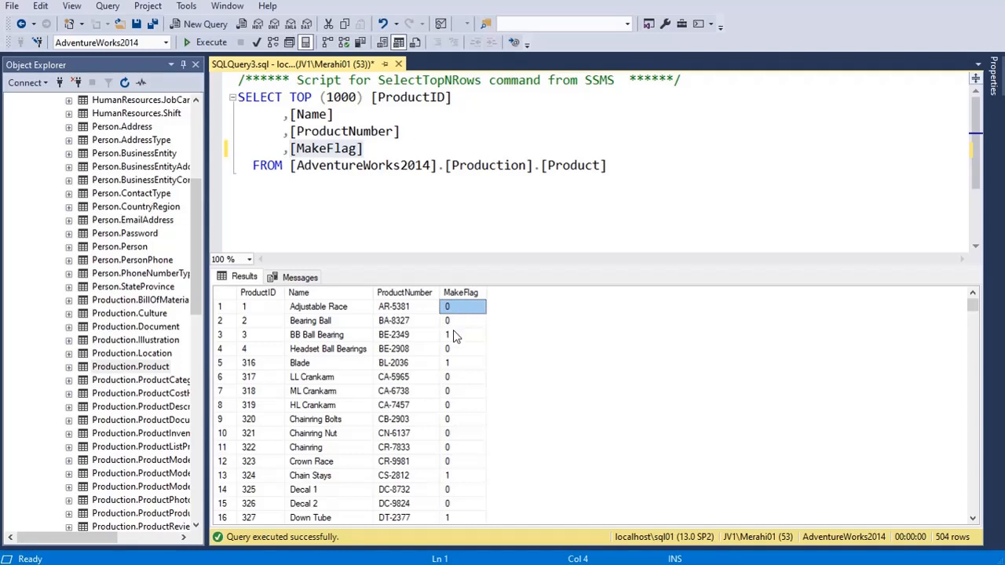
click(462, 334)
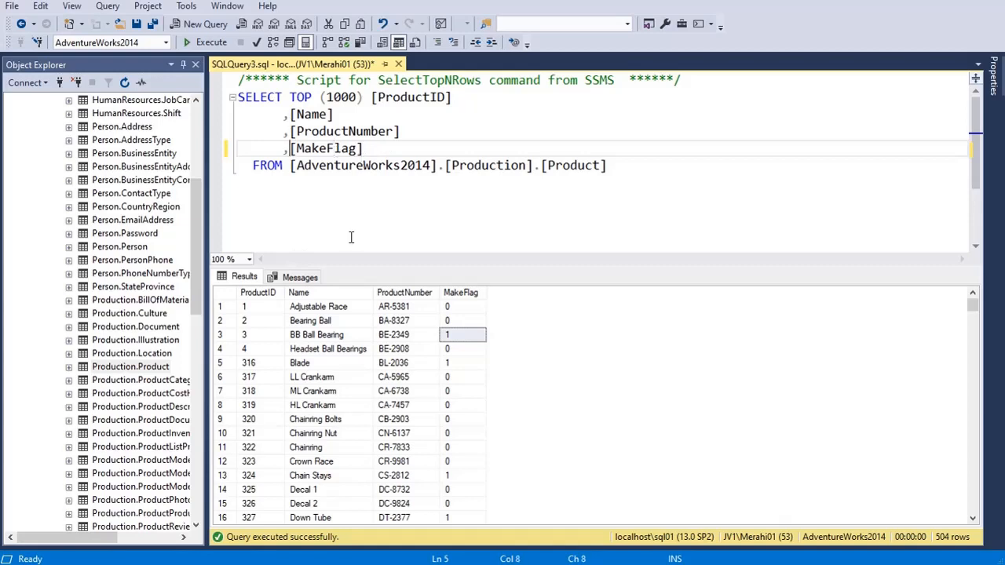
- Write CASE WHEN [MakeFlag] = 1 THEN 'YES' around the MakeFlag column
text(CASE)
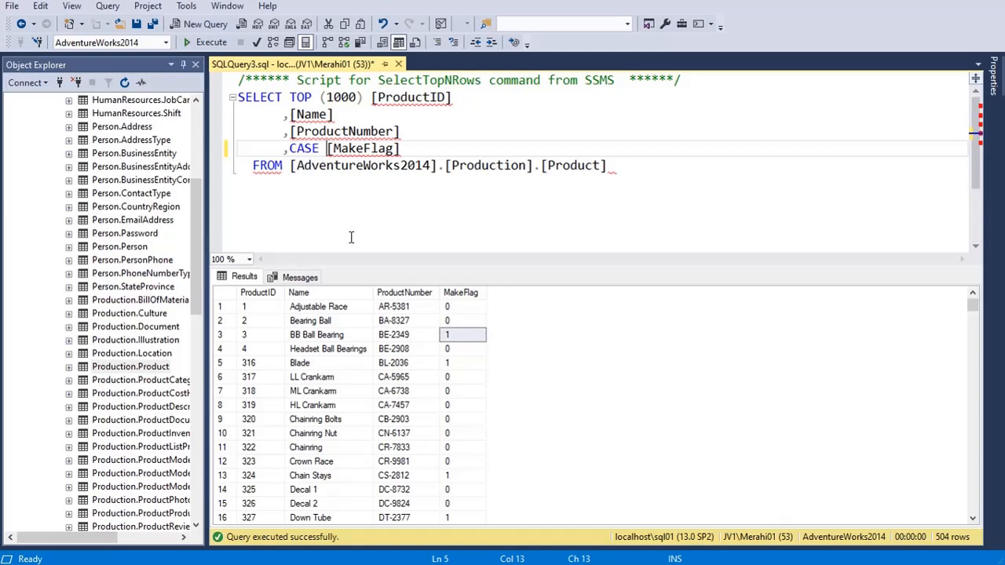
key(Enter)
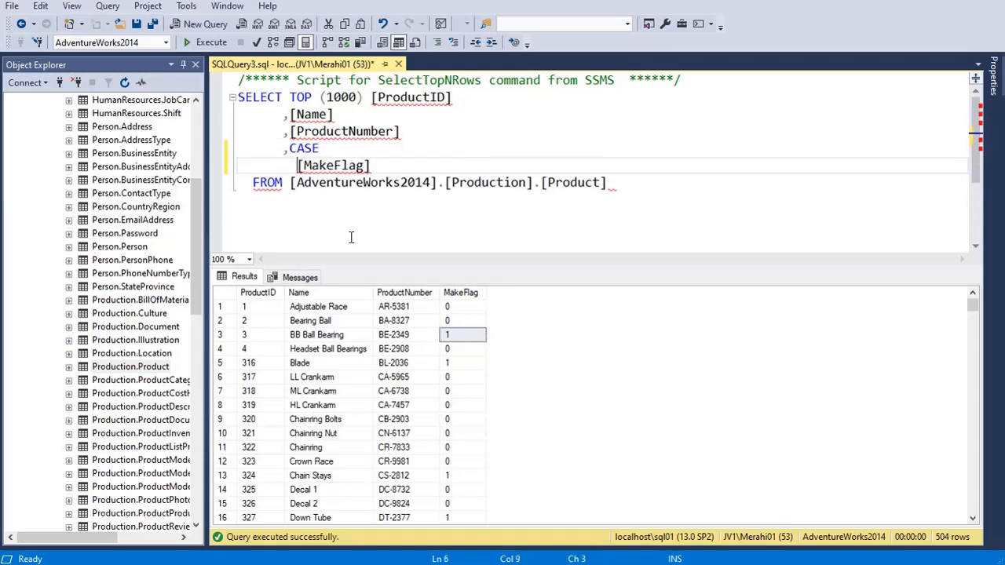
text(WHEN)
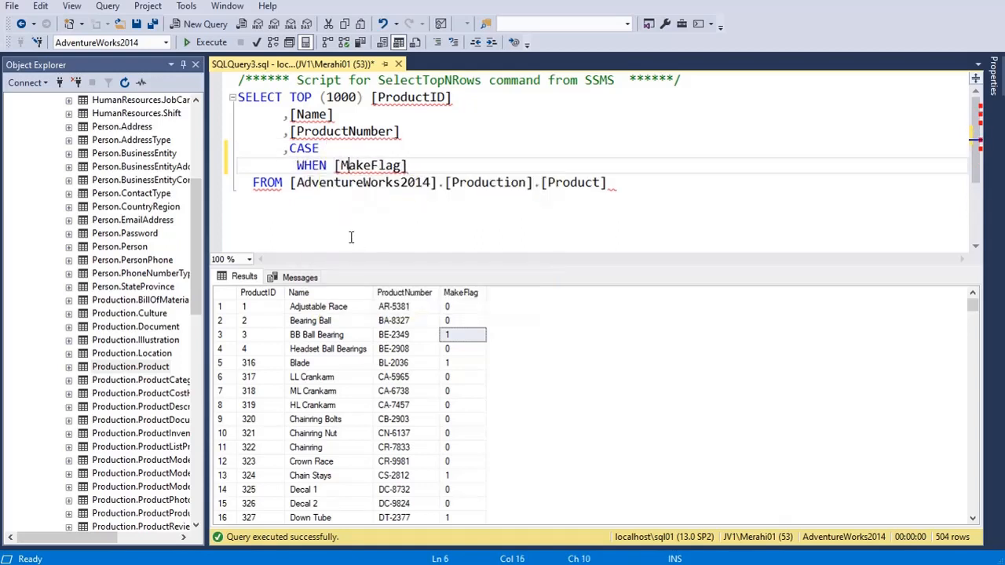
text(=)
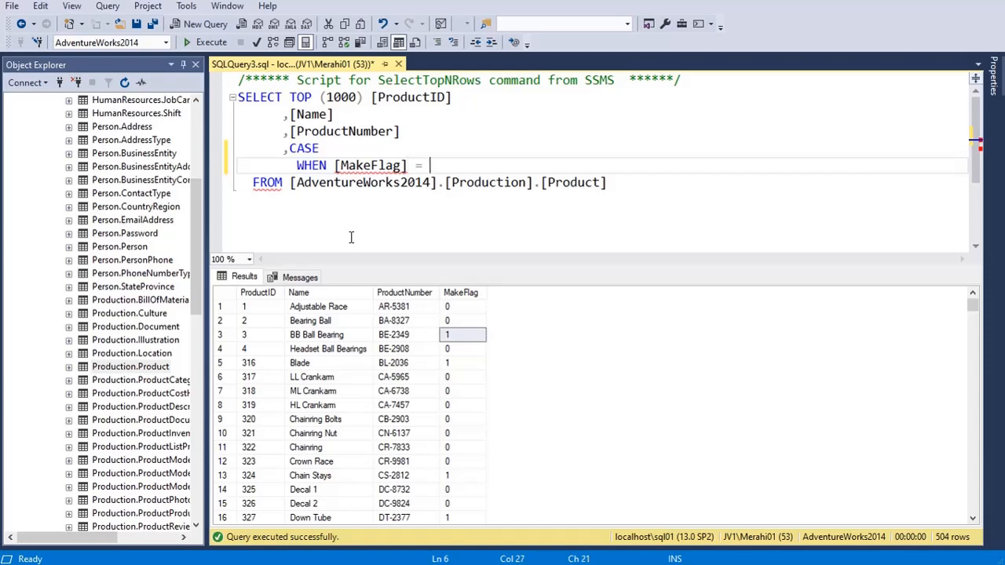
text(1)
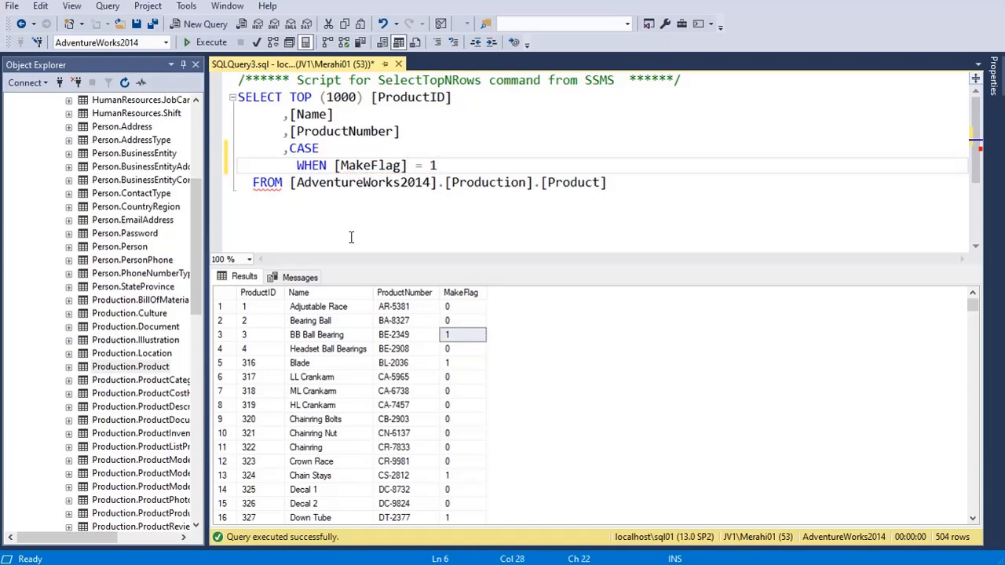
text(th)
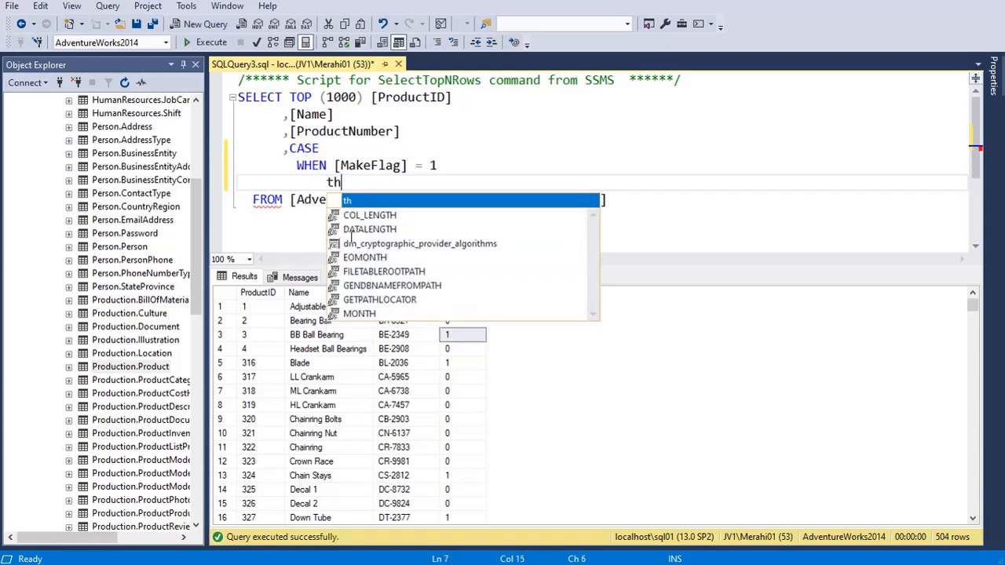
text(THEN)
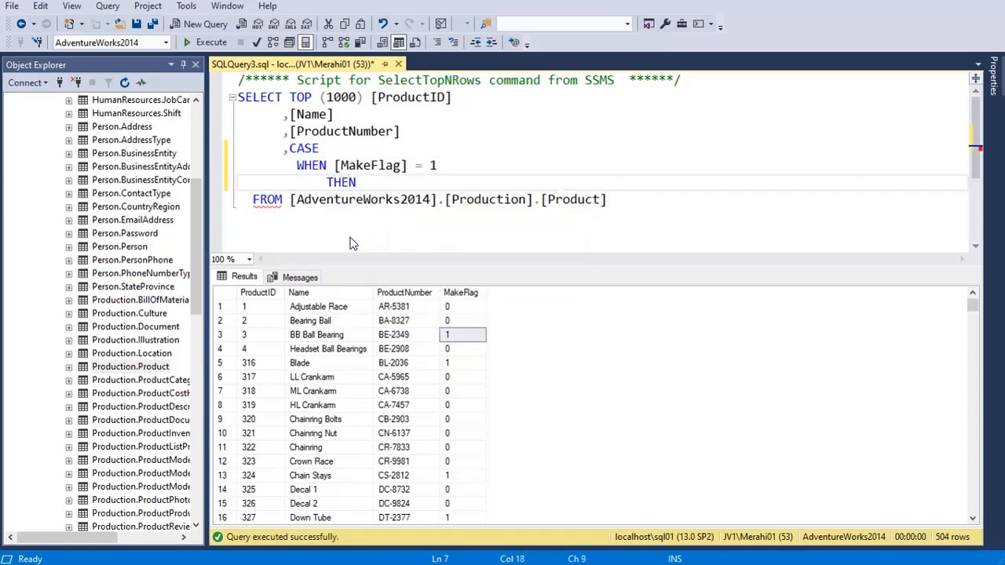
text('YES')
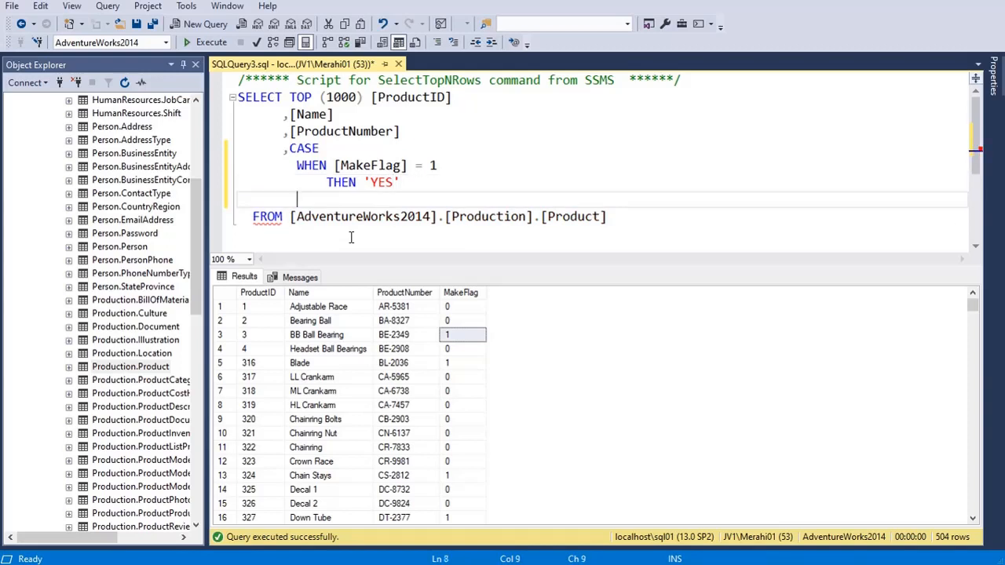
- Add ELSE 'NO' on a new line and close the CASE expression with END
text(ELSE)
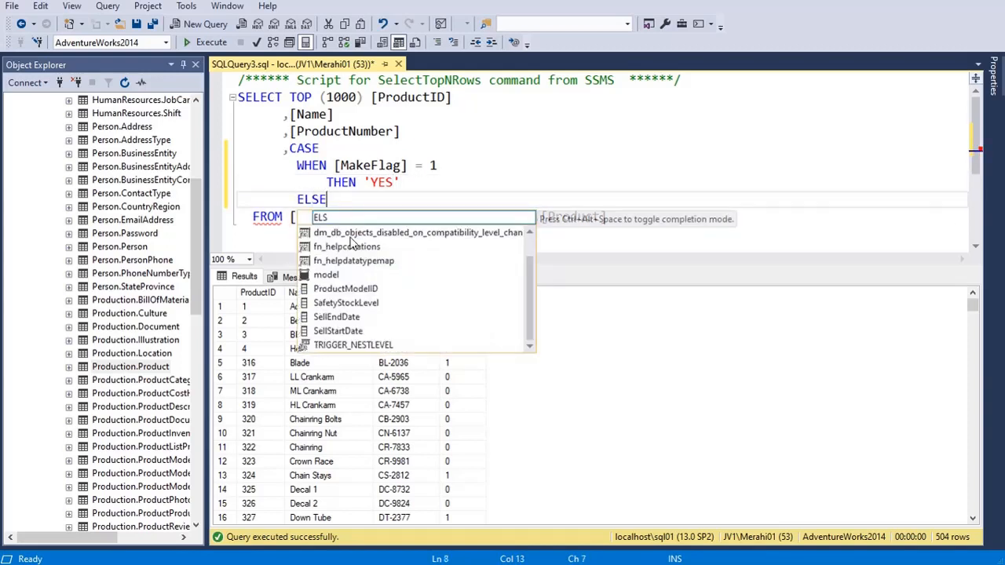
text([AdventureWorks2014].[Production].[Product])
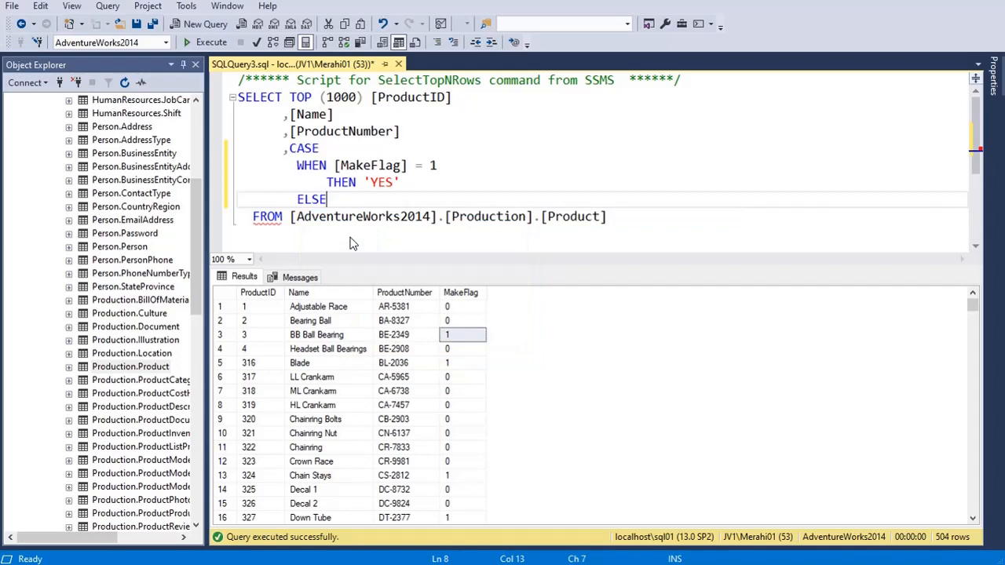
key(enter)
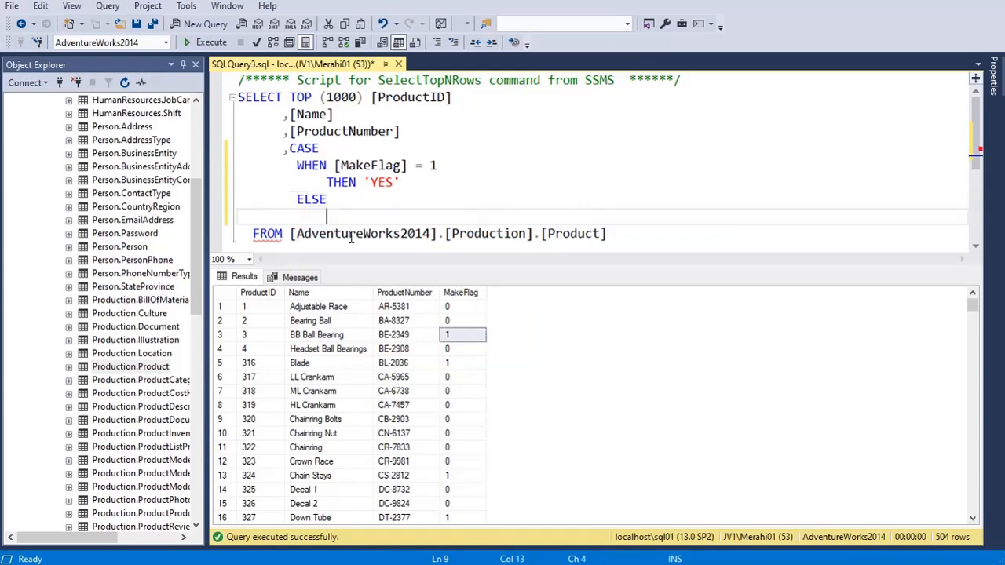
text('N')
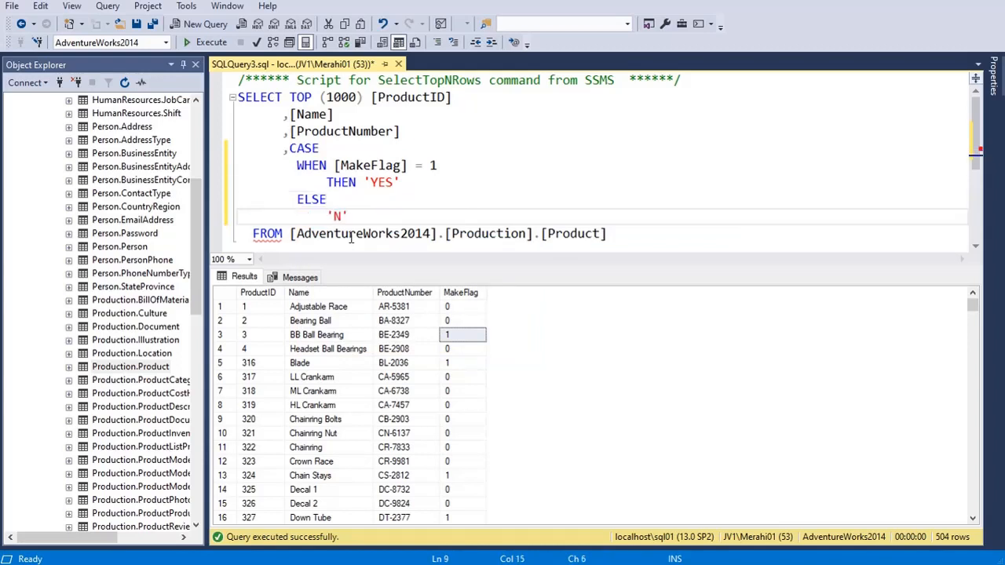
text(O)
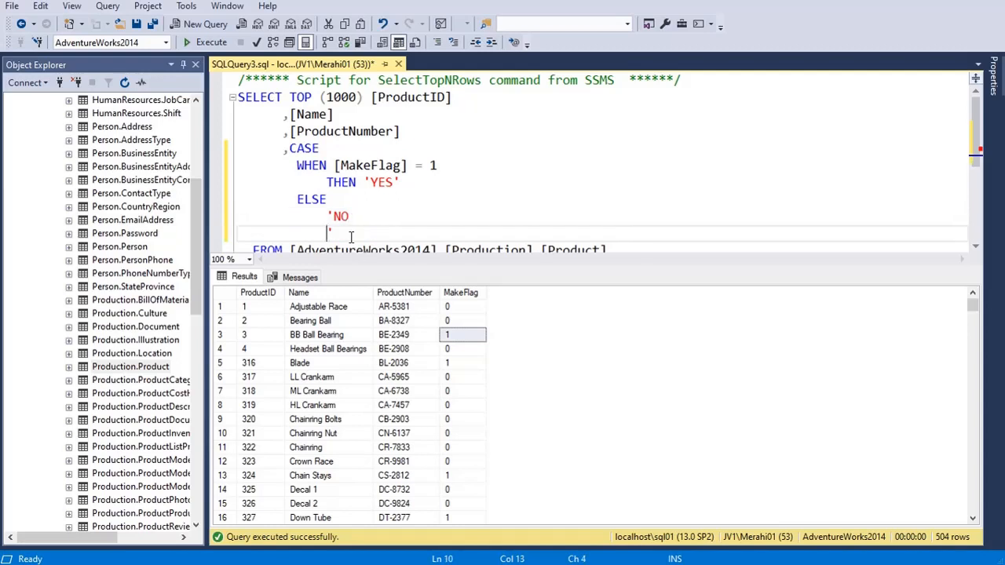
text(END)
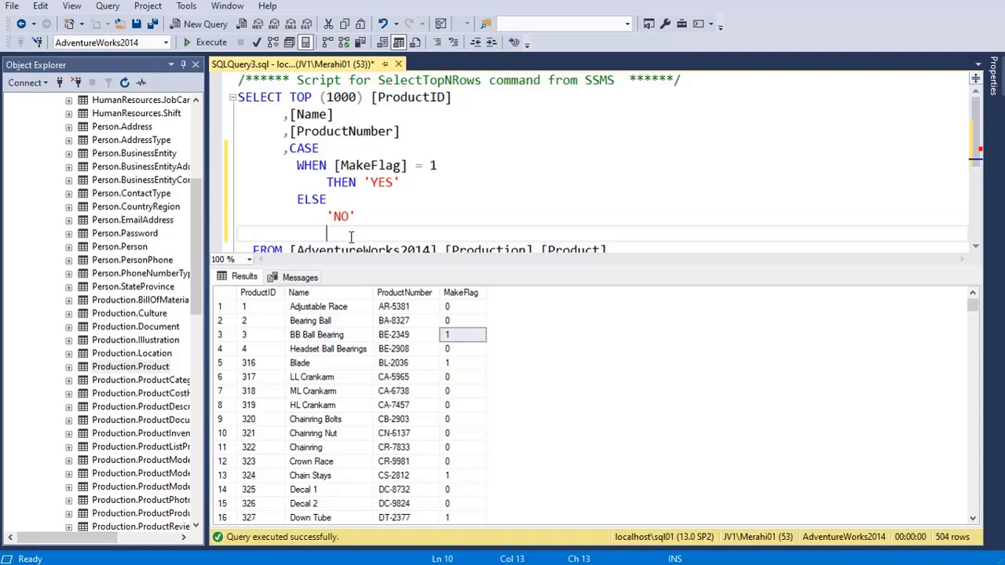
text(END)
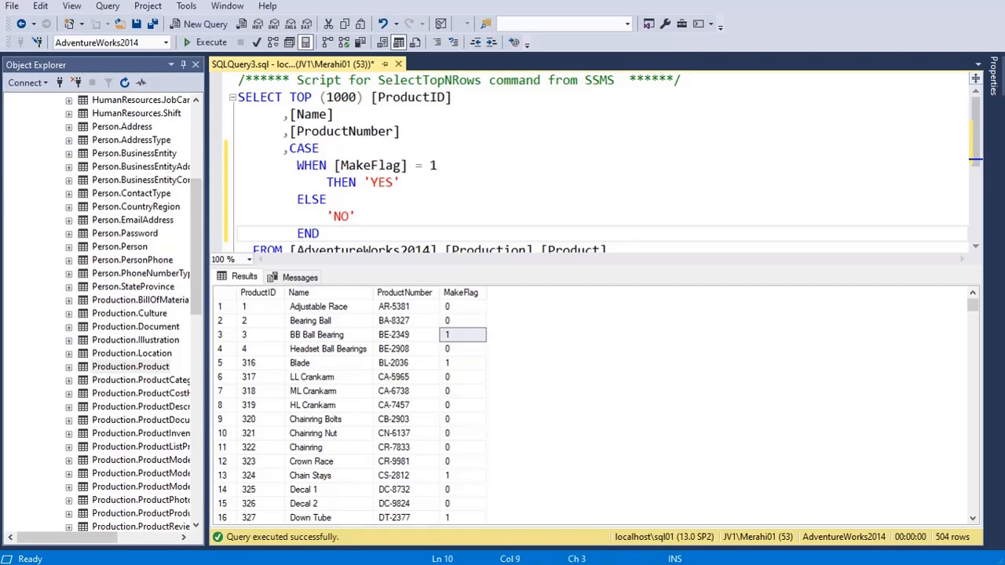
- Execute the CASE query and check the NO and YES values in the new results column
click(400, 182)
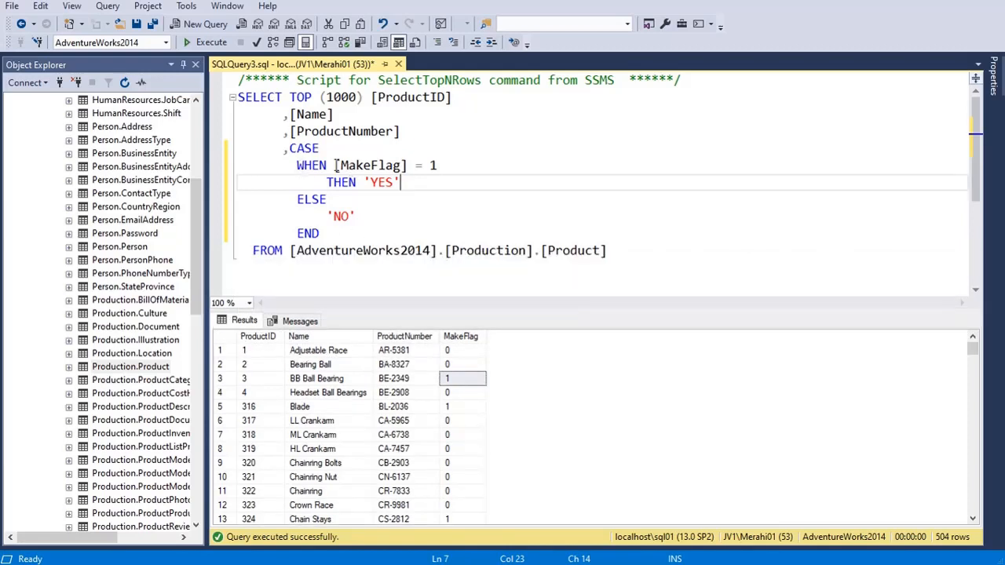
click(399, 182)
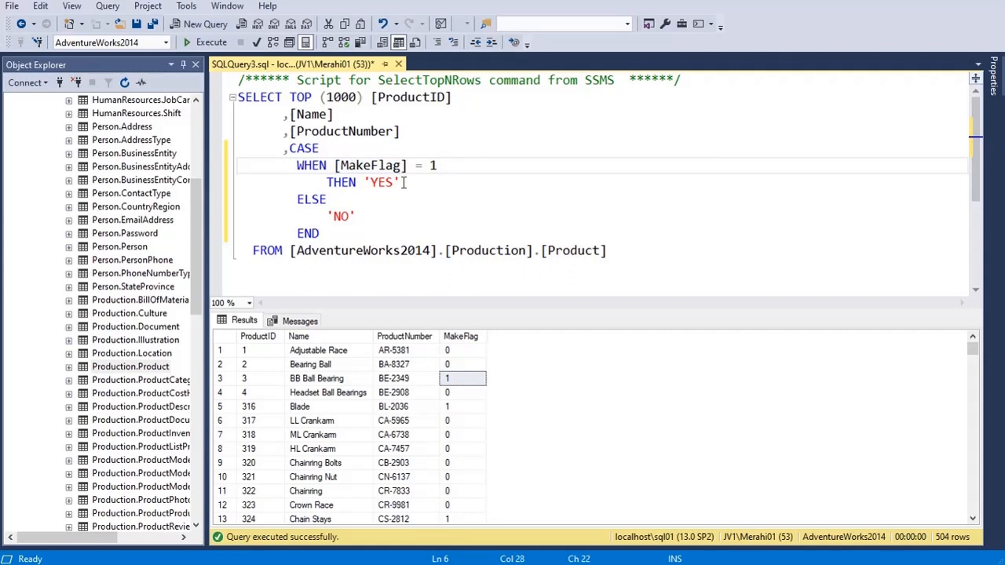
click(336, 198)
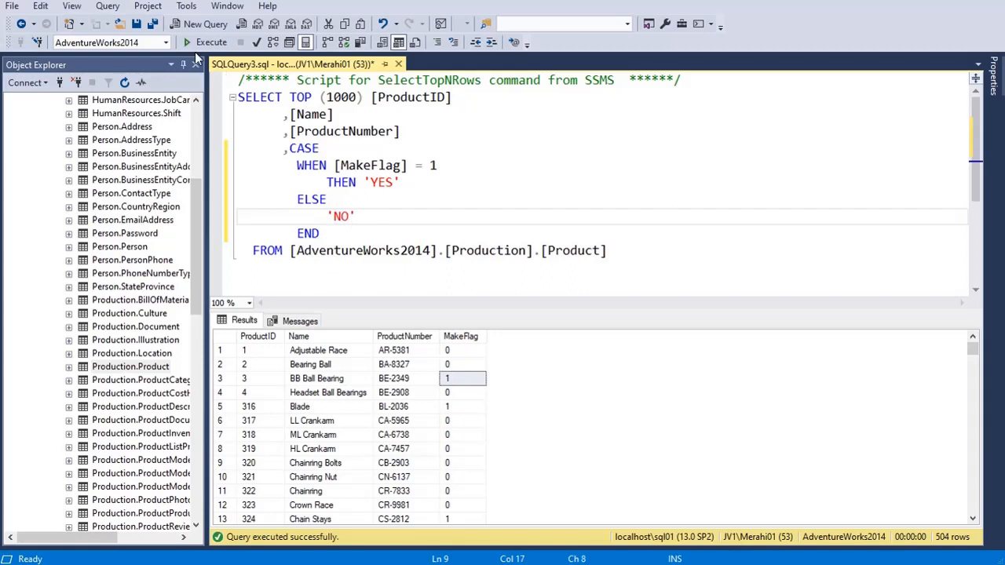
click(210, 41)
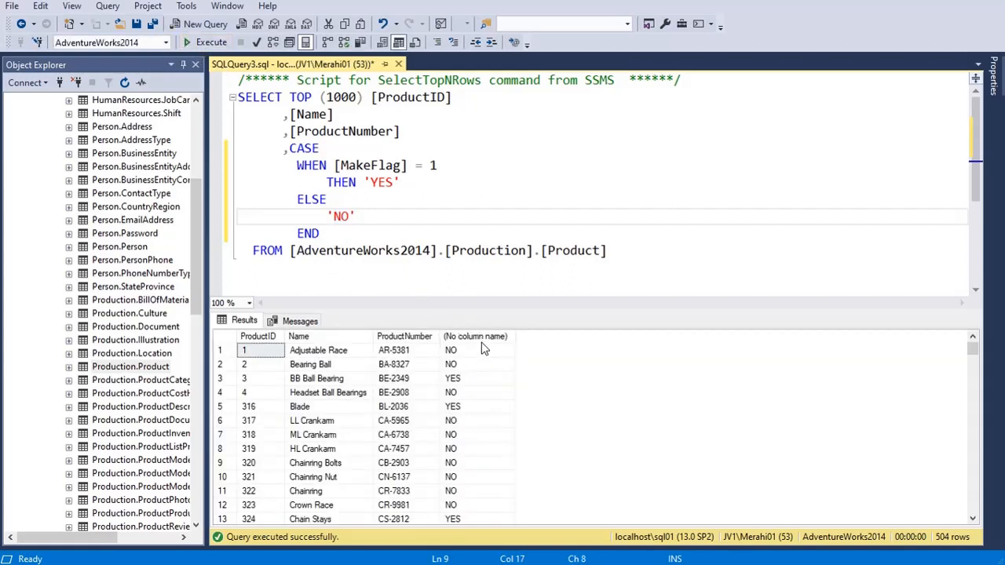
click(477, 392)
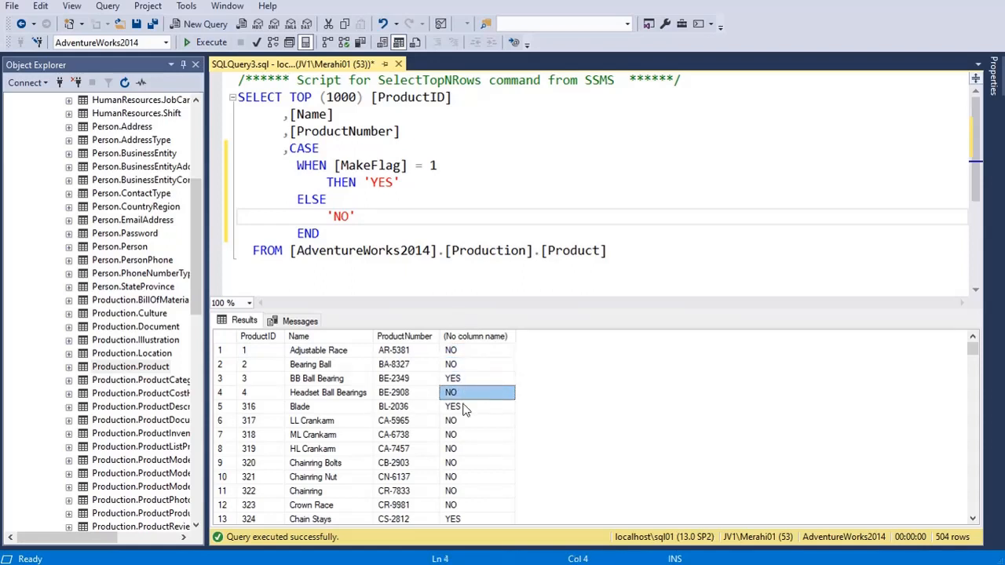
click(477, 405)
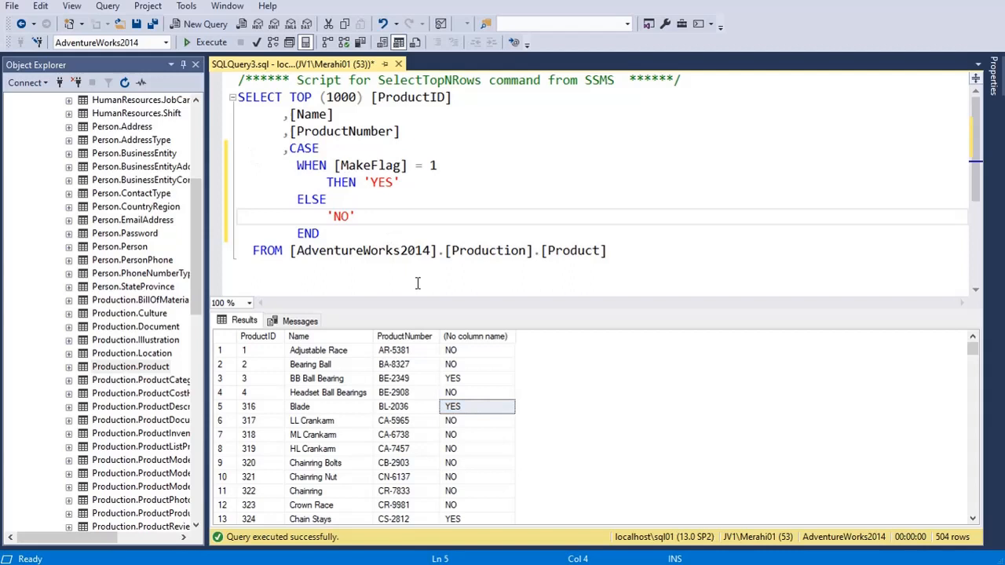
mouse_move(449, 344)
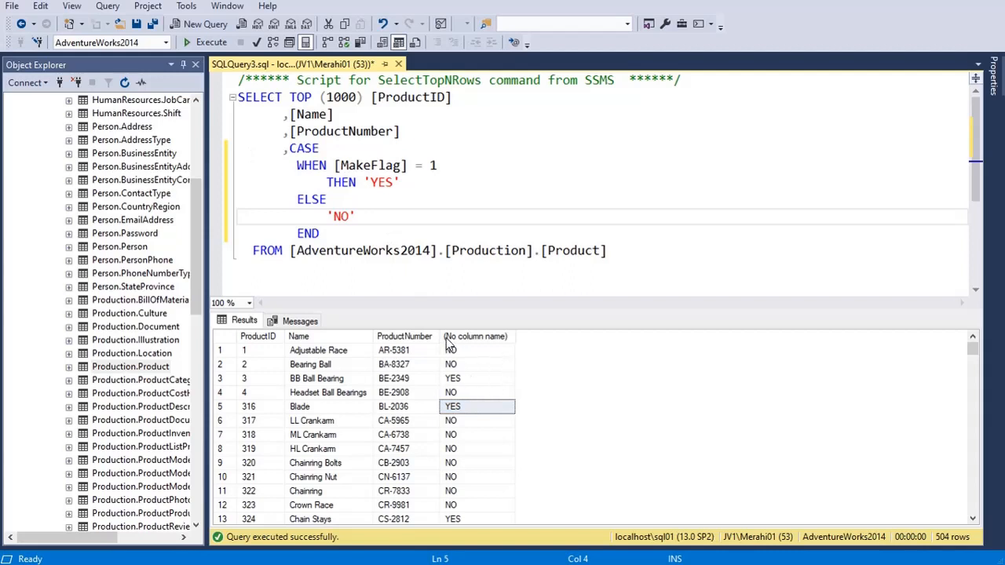
mouse_move(480, 345)
text(()
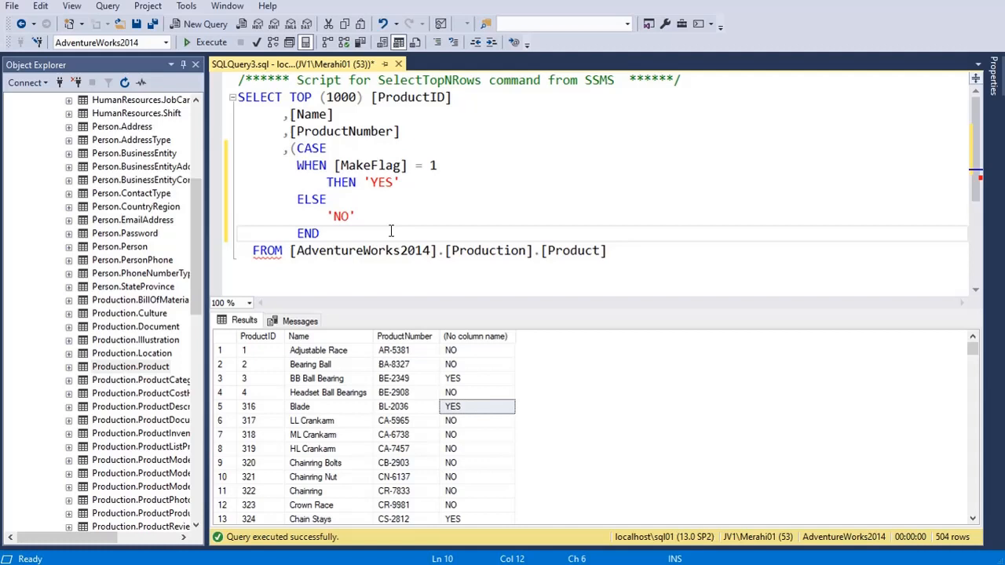
- Alias the parenthesised CASE expression with ) AS MyColumn
text() AS)
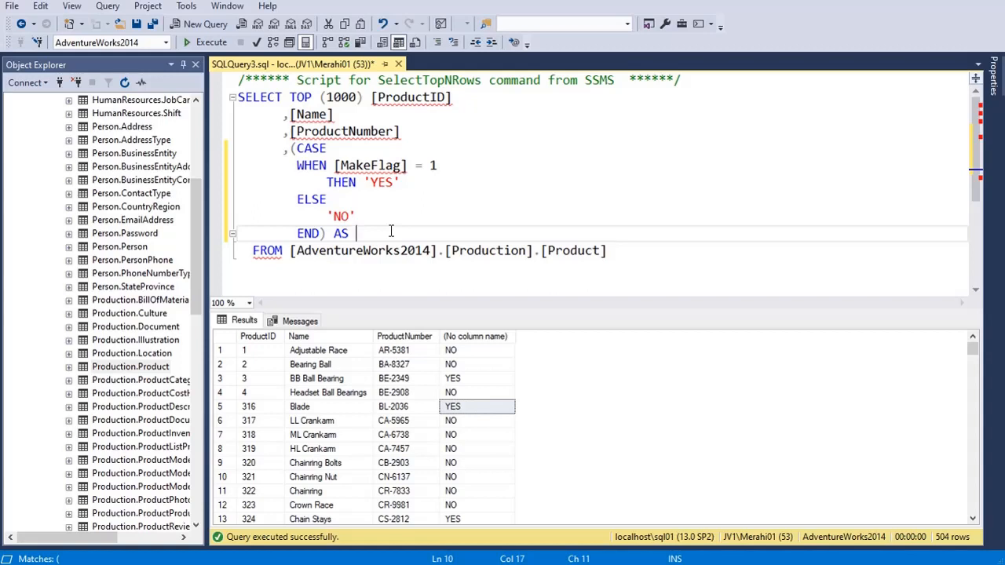
text(MyCo1)
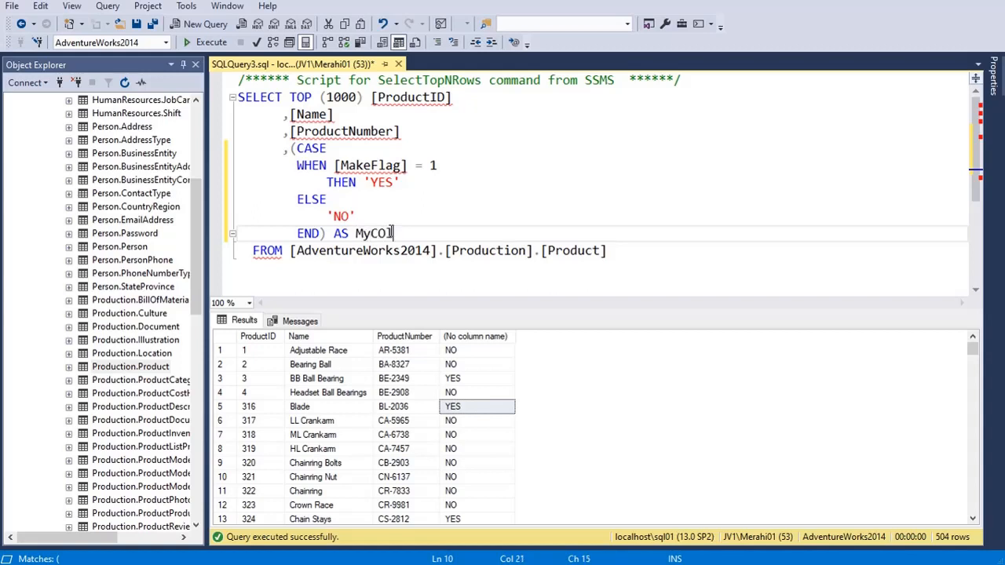
text(lumn)
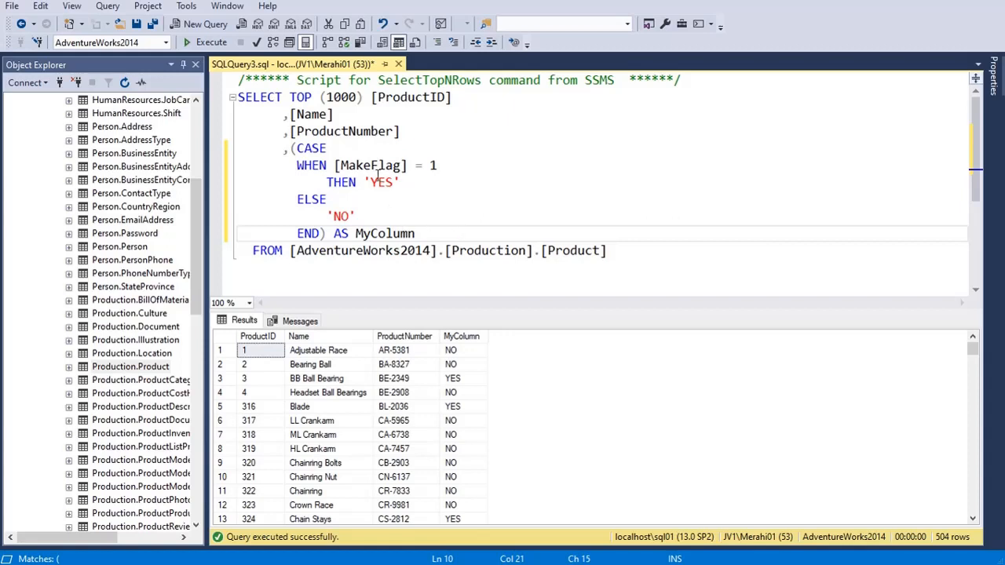
mouse_move(395, 200)
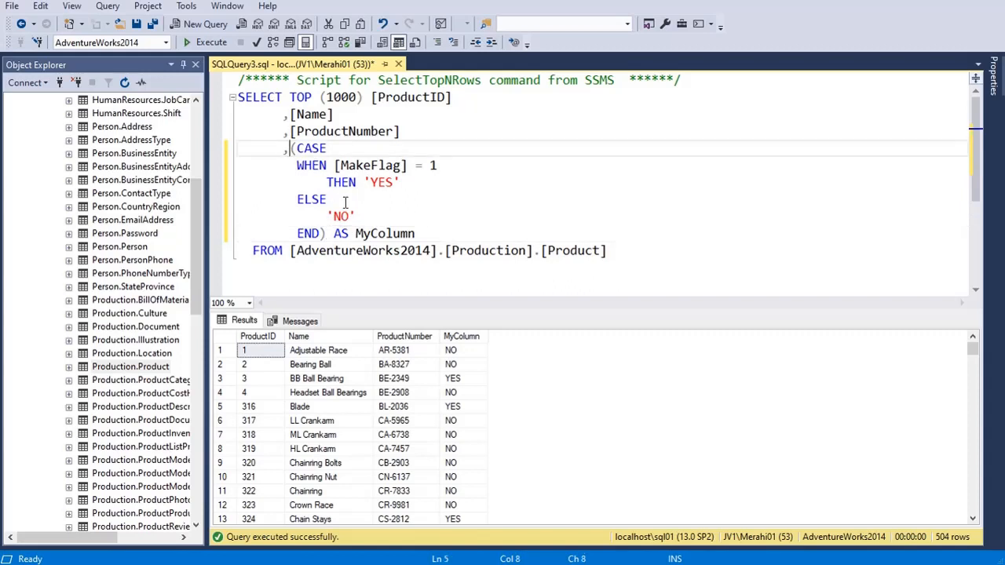
- Wrap the CASE in CAST( … AS NV, starting the nvarchar data type
text(CAT)
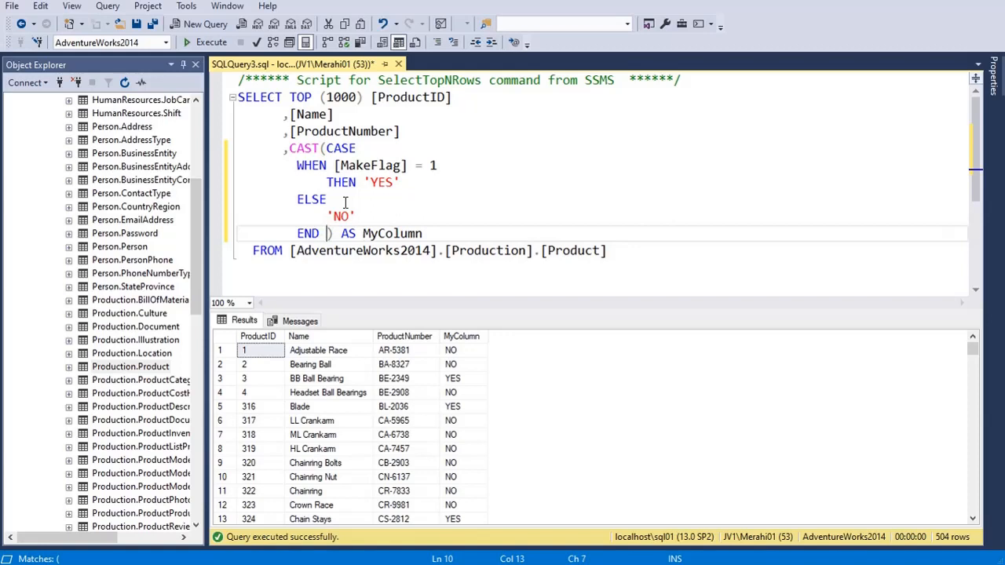
text(AS)
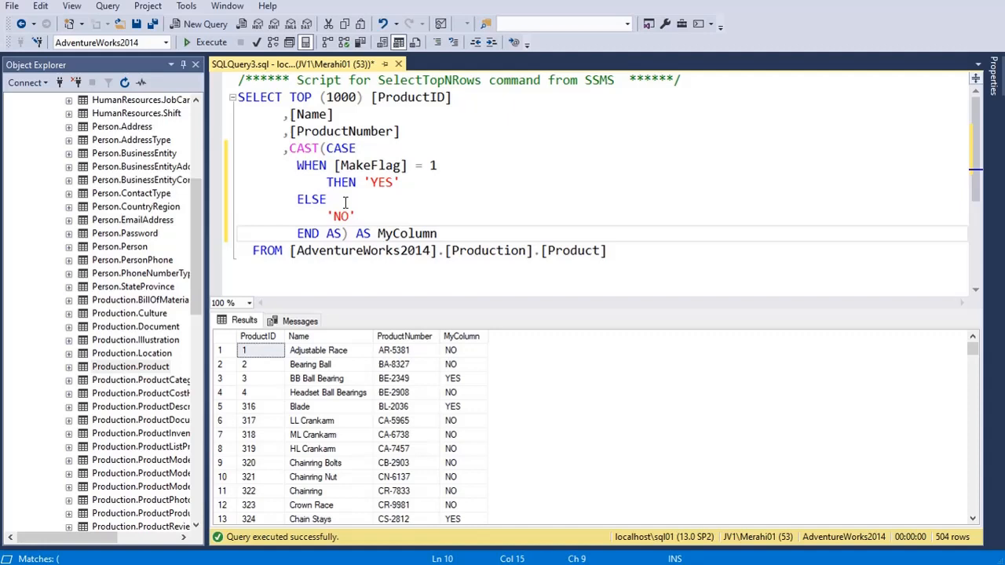
text(NV)
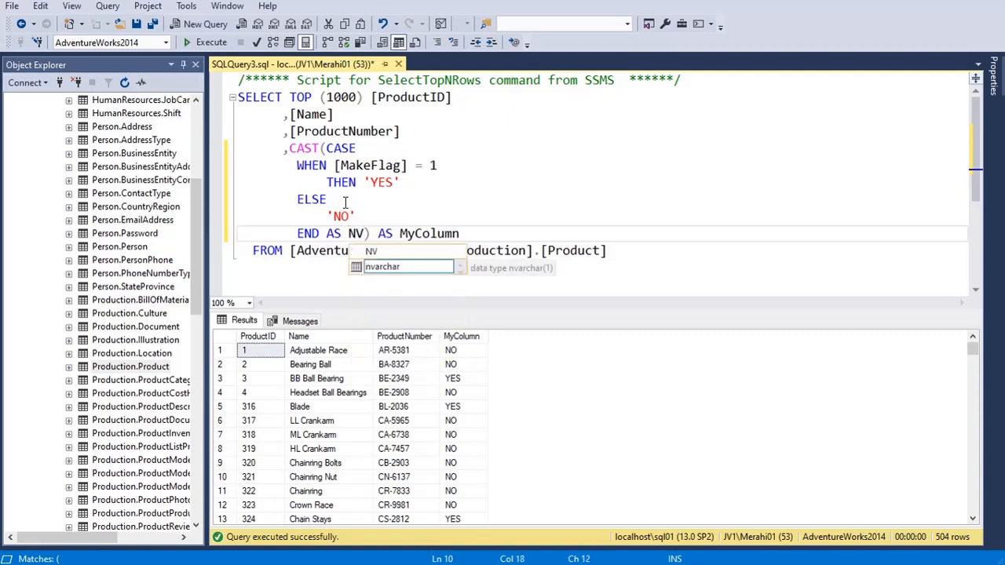